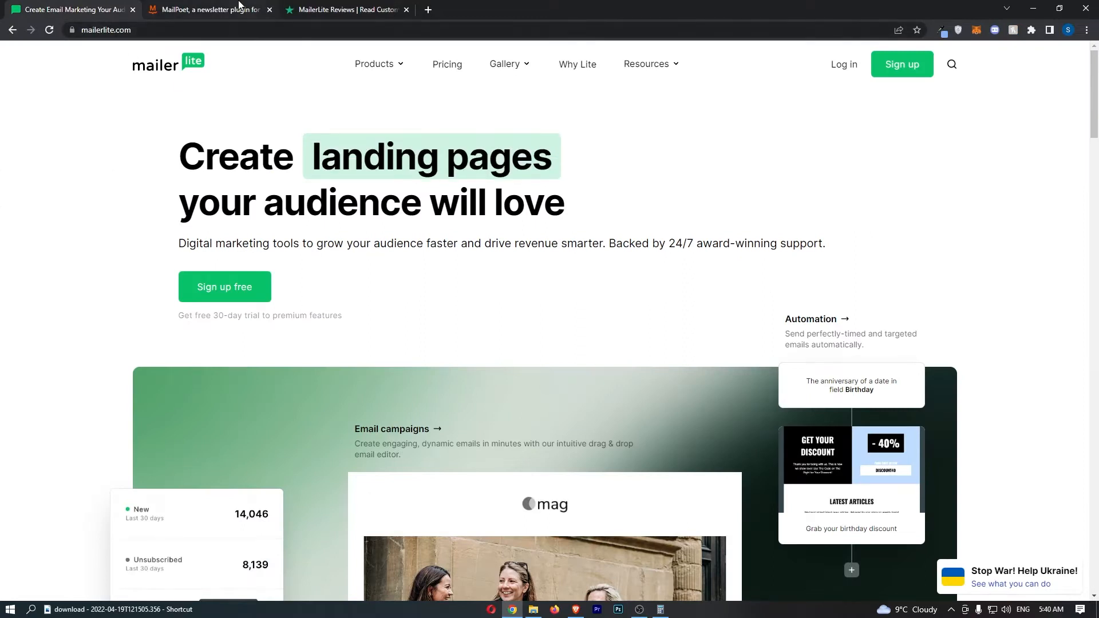
- Switch to the MailPoet tab and scroll down to its audience-growth section
click(206, 9)
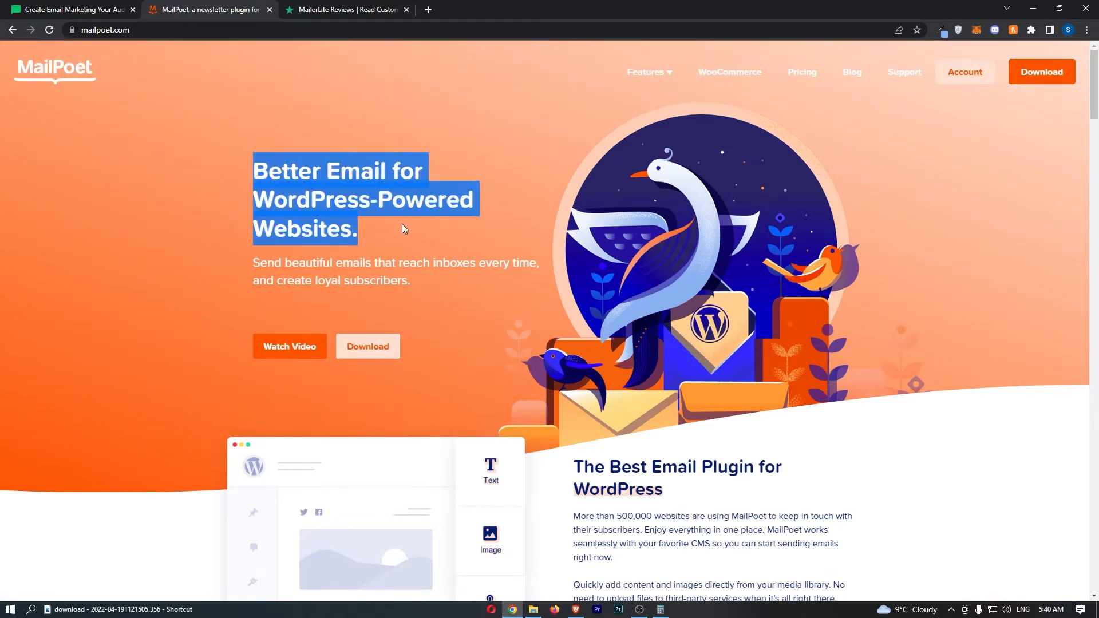
scroll(down, 3)
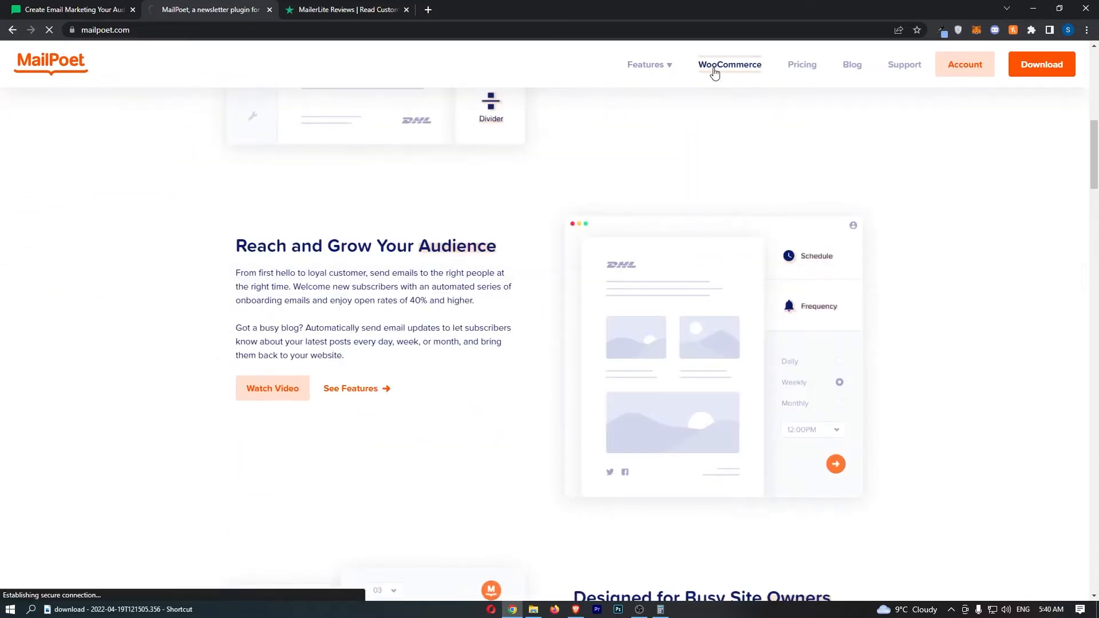
- View MailPoet's WooCommerce page twice with a brief homepage return, then go back
click(729, 64)
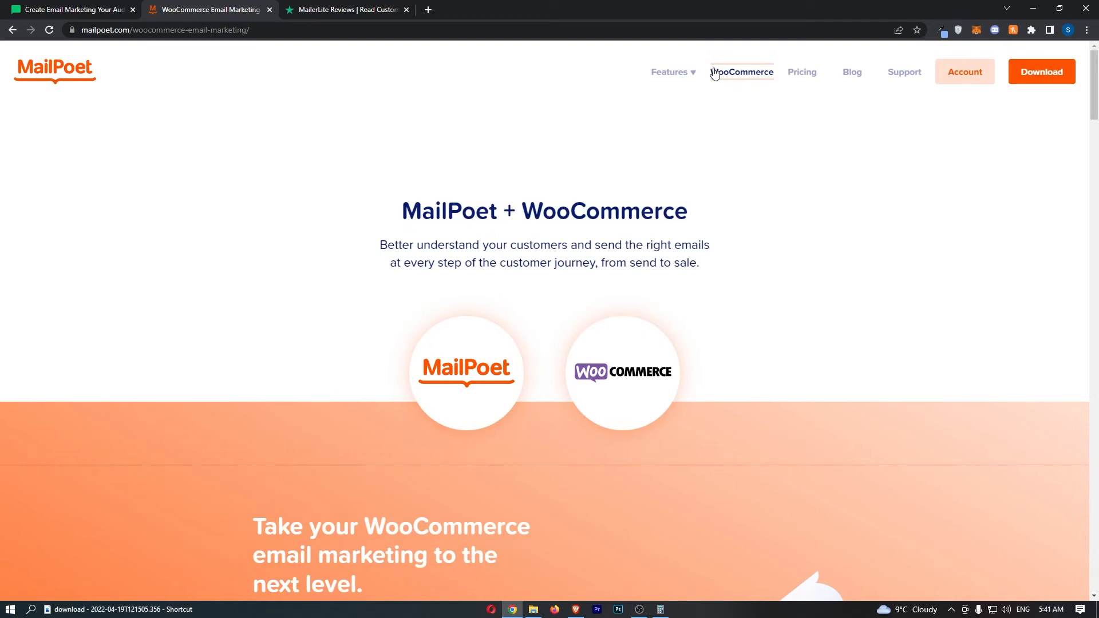
click(54, 70)
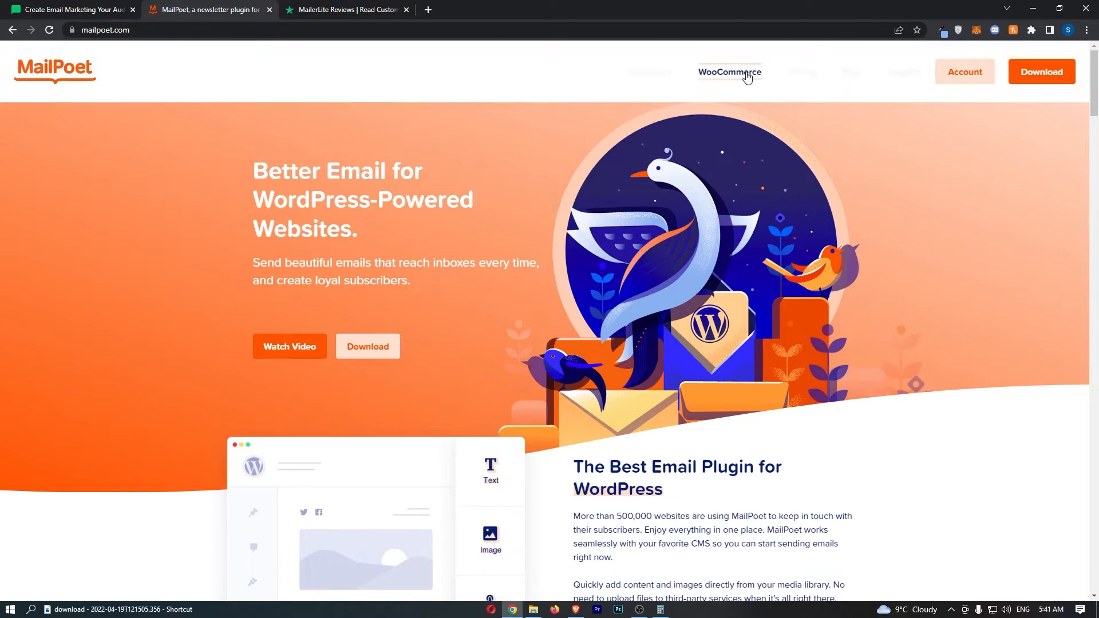
click(729, 71)
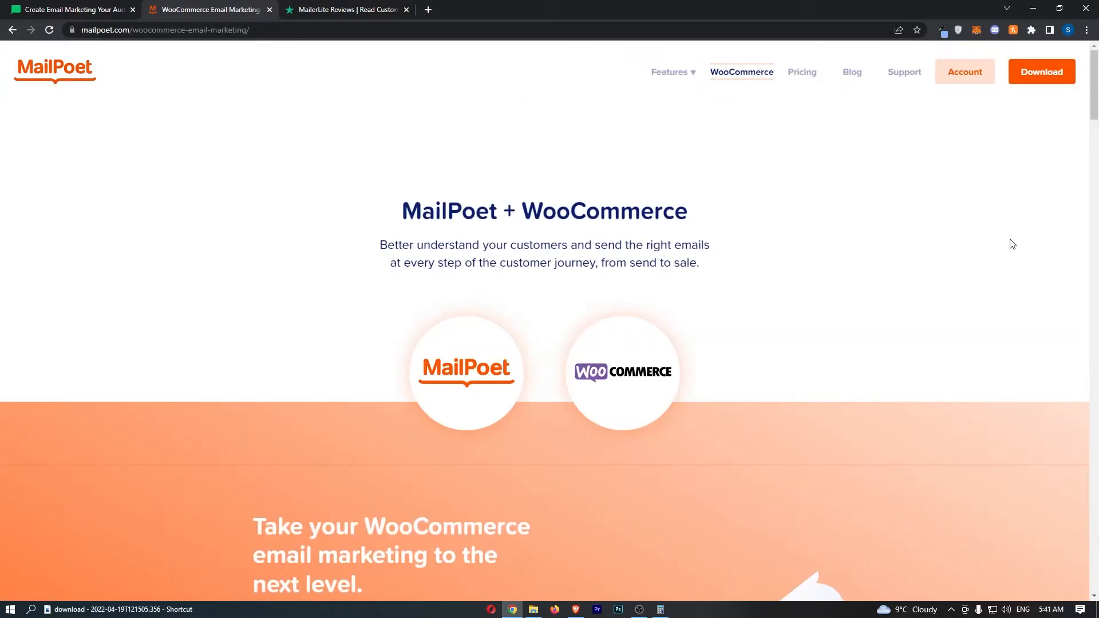
click(55, 69)
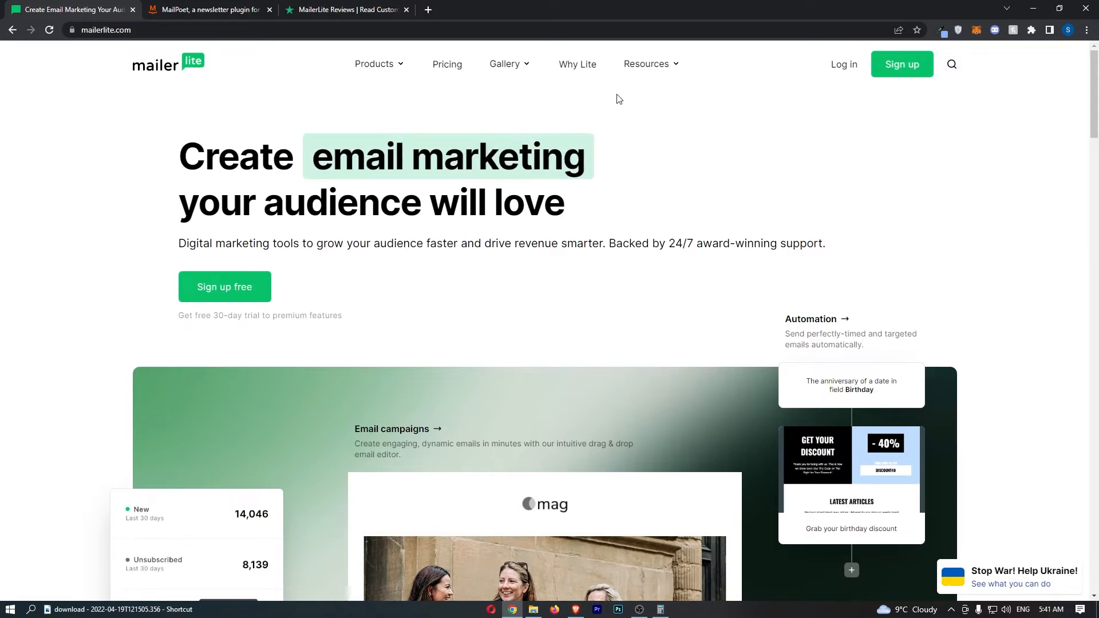
- Switch back to the MailPoet homepage tab after a short stop on MailerLite
click(206, 9)
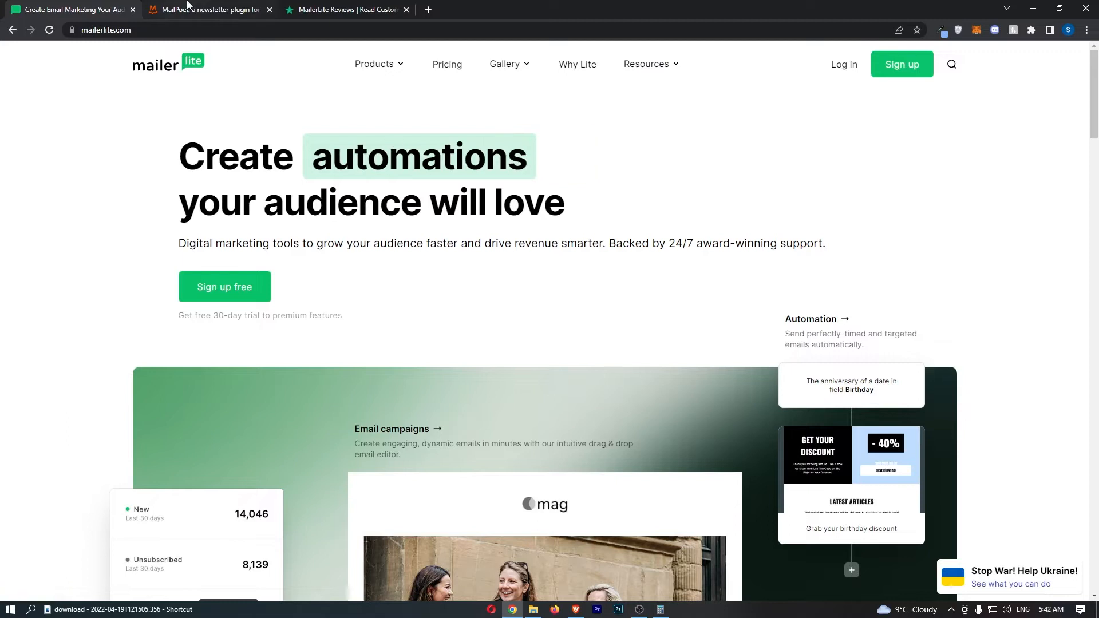
click(208, 10)
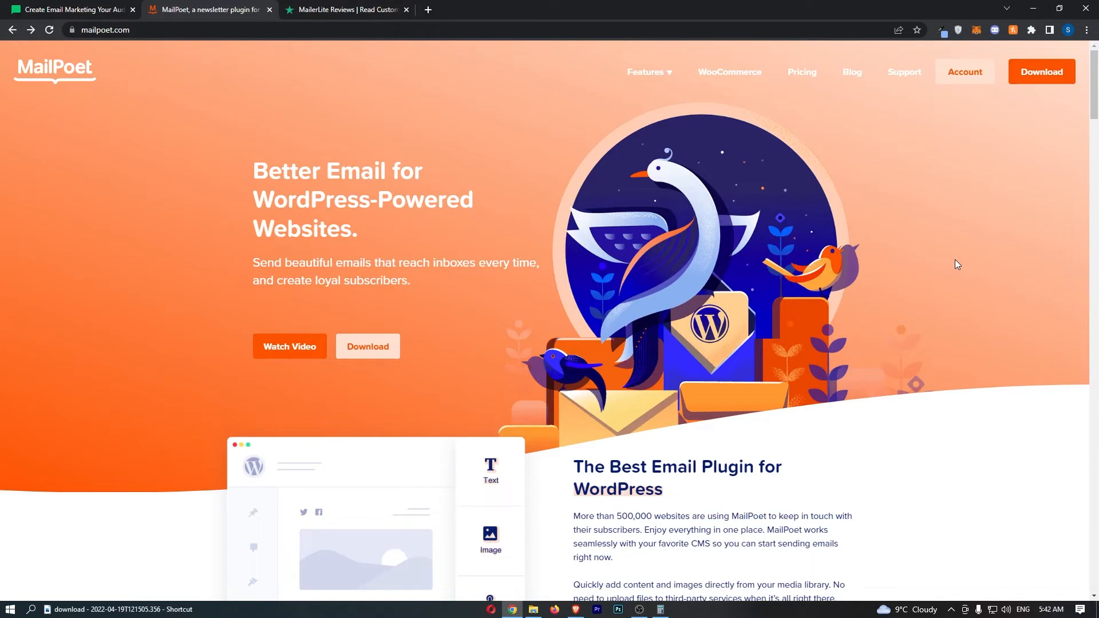
mouse_move(257, 148)
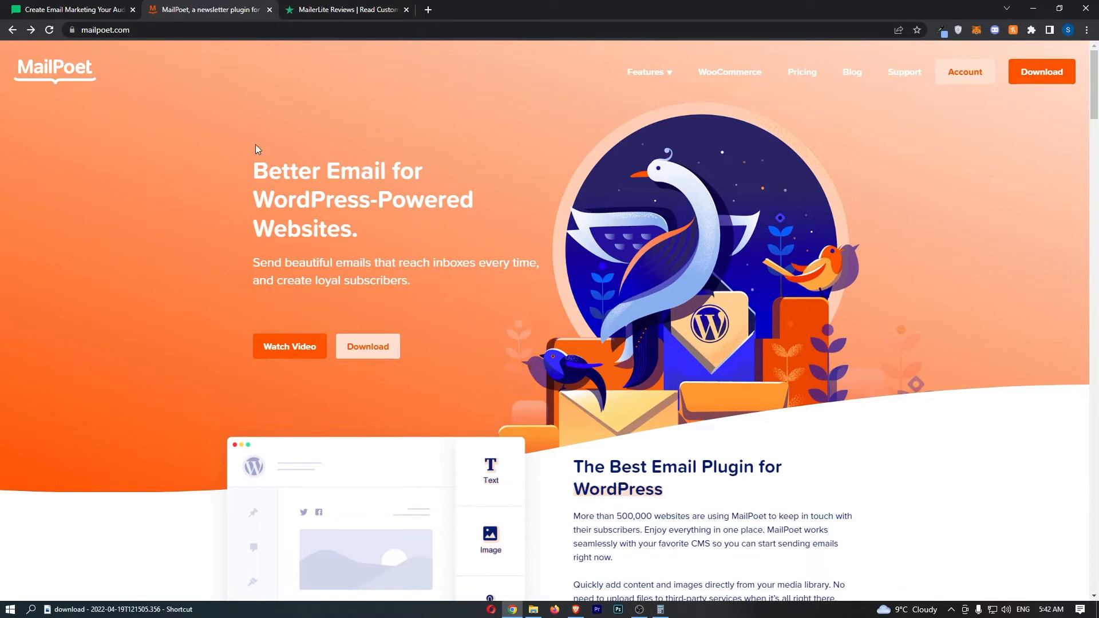
mouse_move(508, 140)
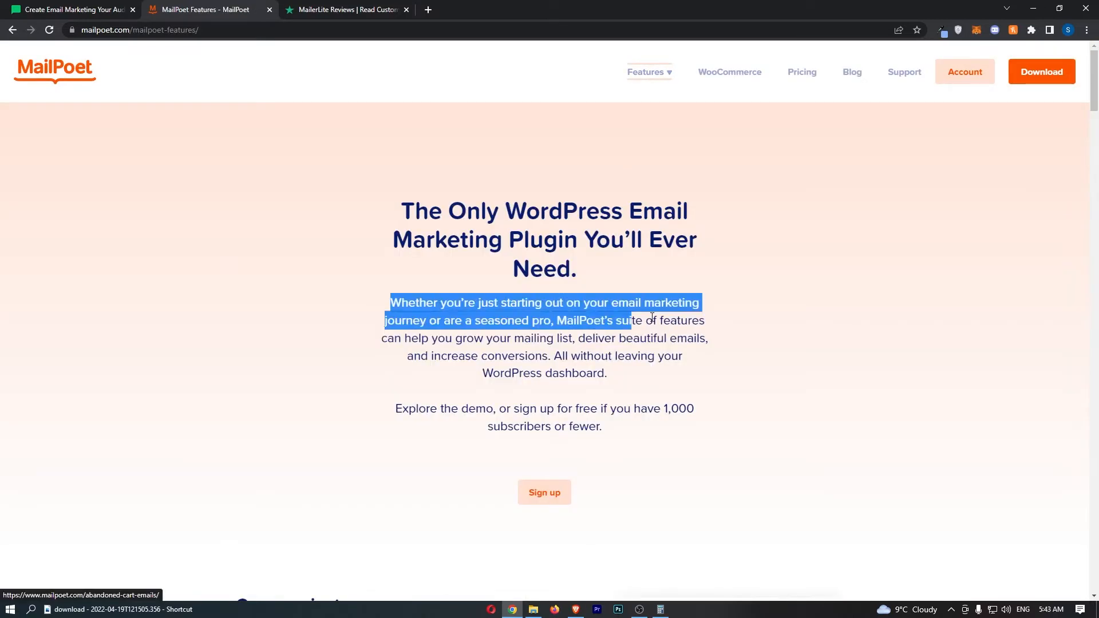
- Open MailPoet's Pricing page and expand the Number of subscribers dropdown above the plans
drag(628, 321, 609, 372)
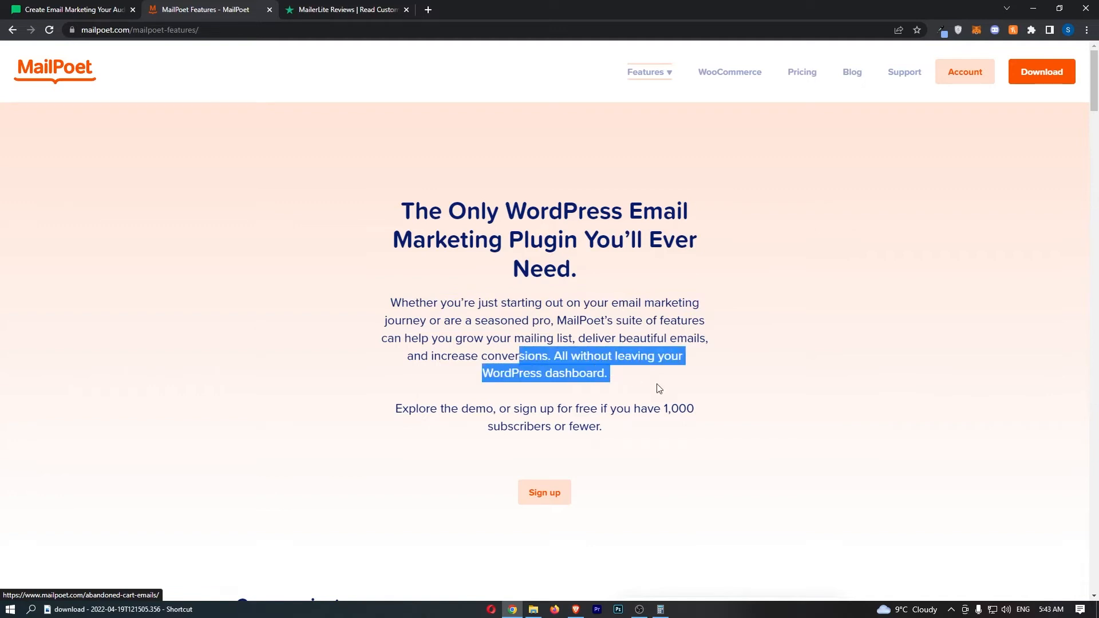
scroll(down, 3)
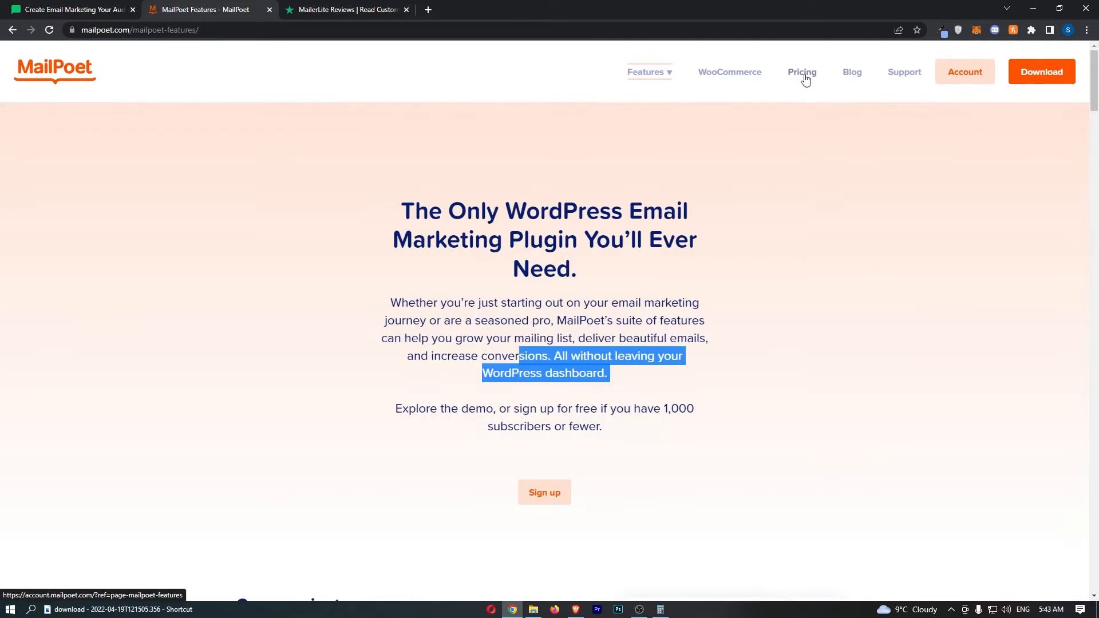
click(802, 71)
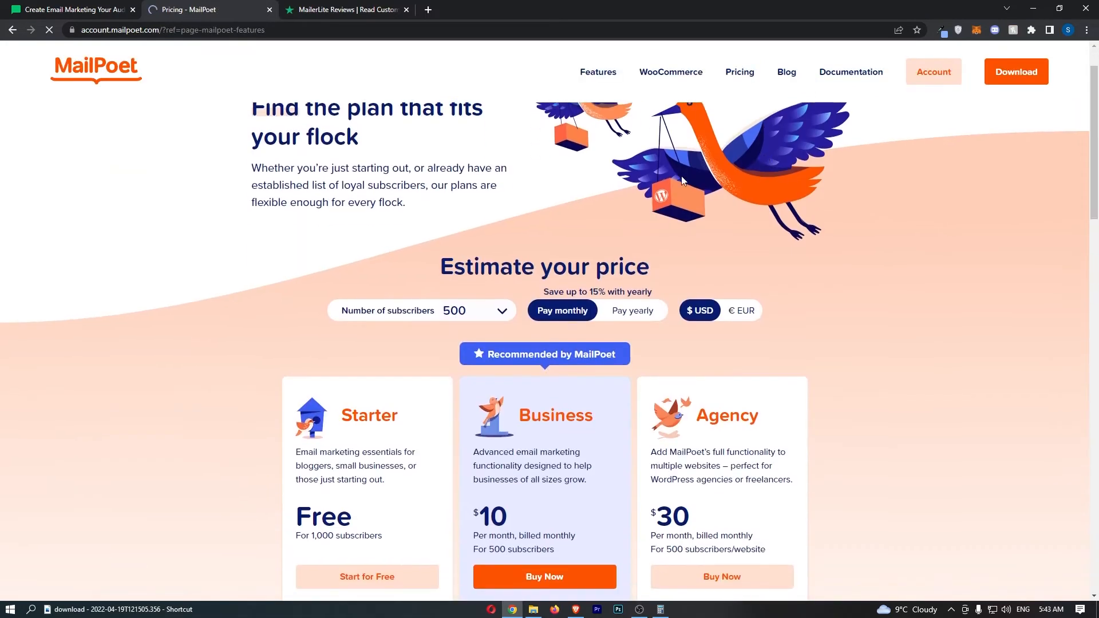
scroll(down, 3)
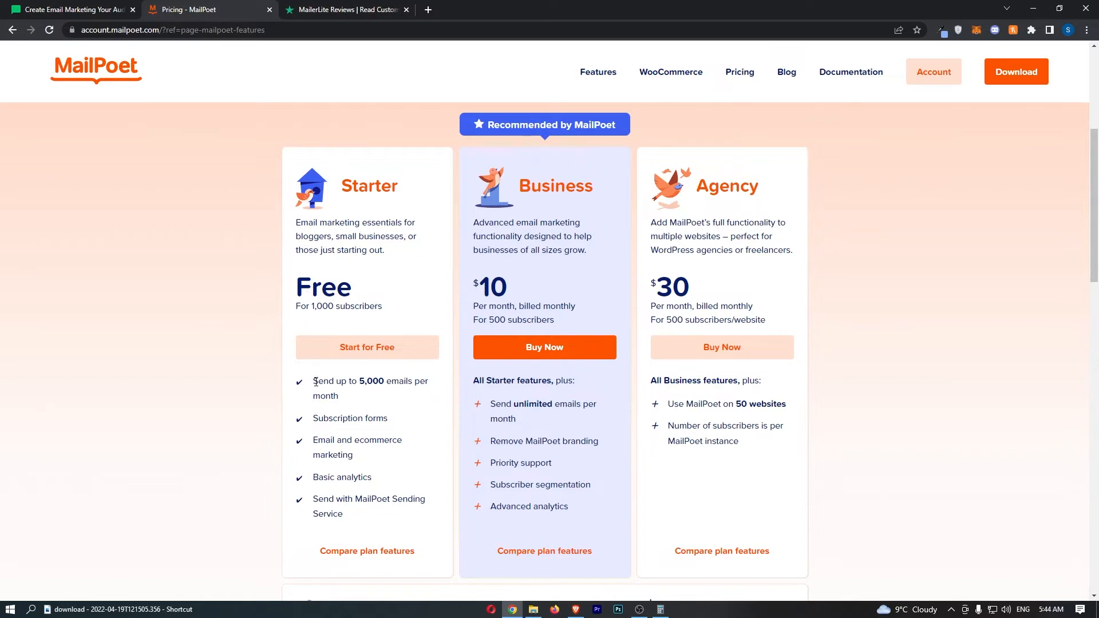
mouse_move(336, 412)
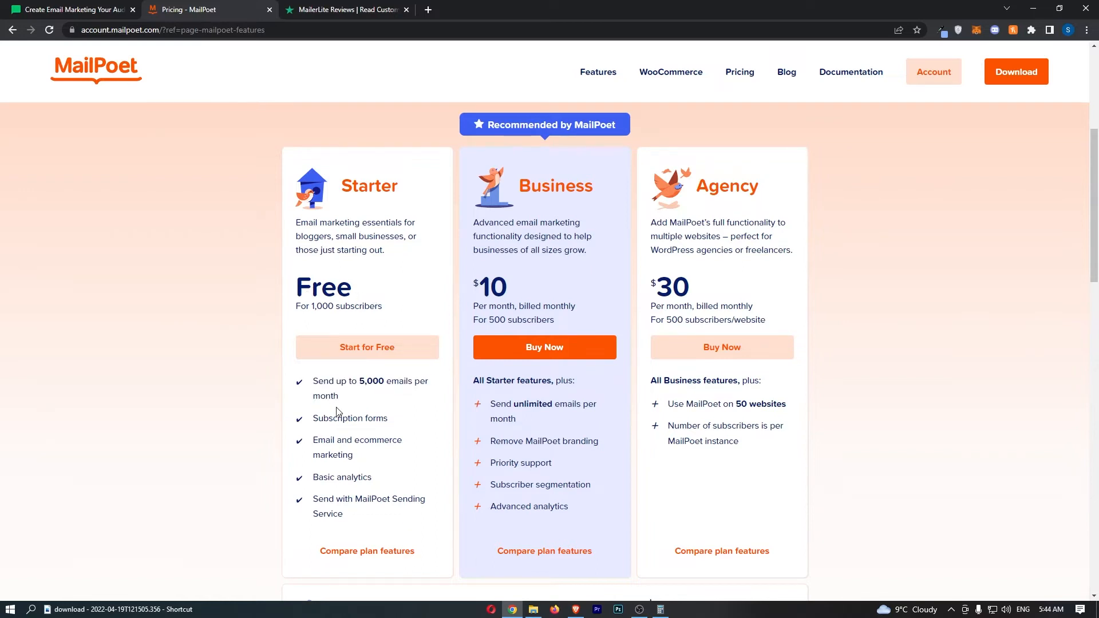
double_click(349, 418)
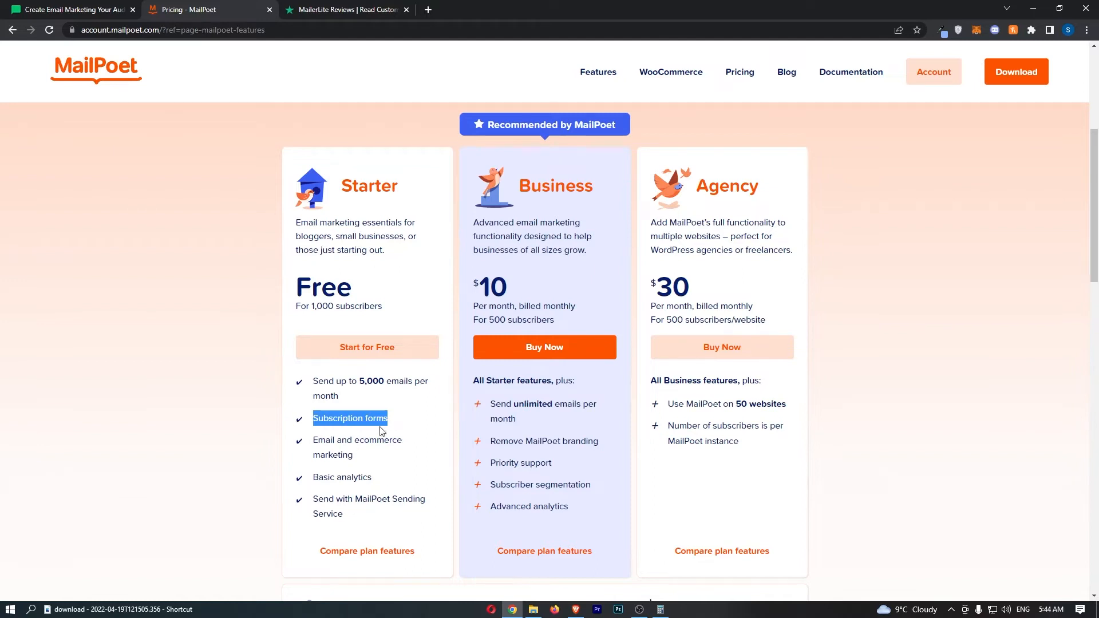
scroll(down, 3)
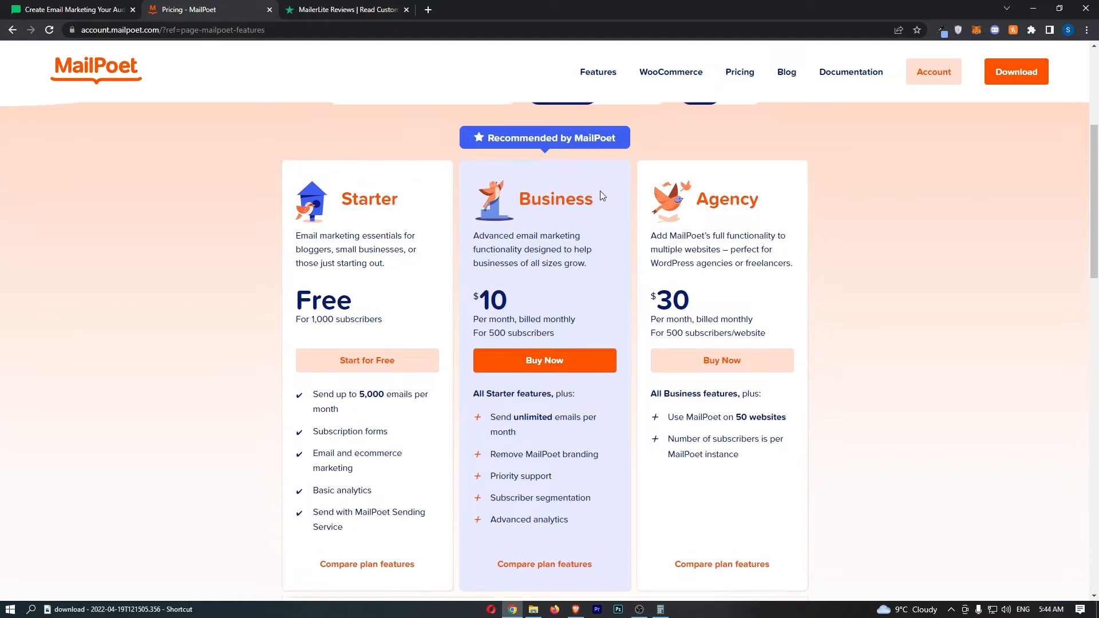
click(631, 138)
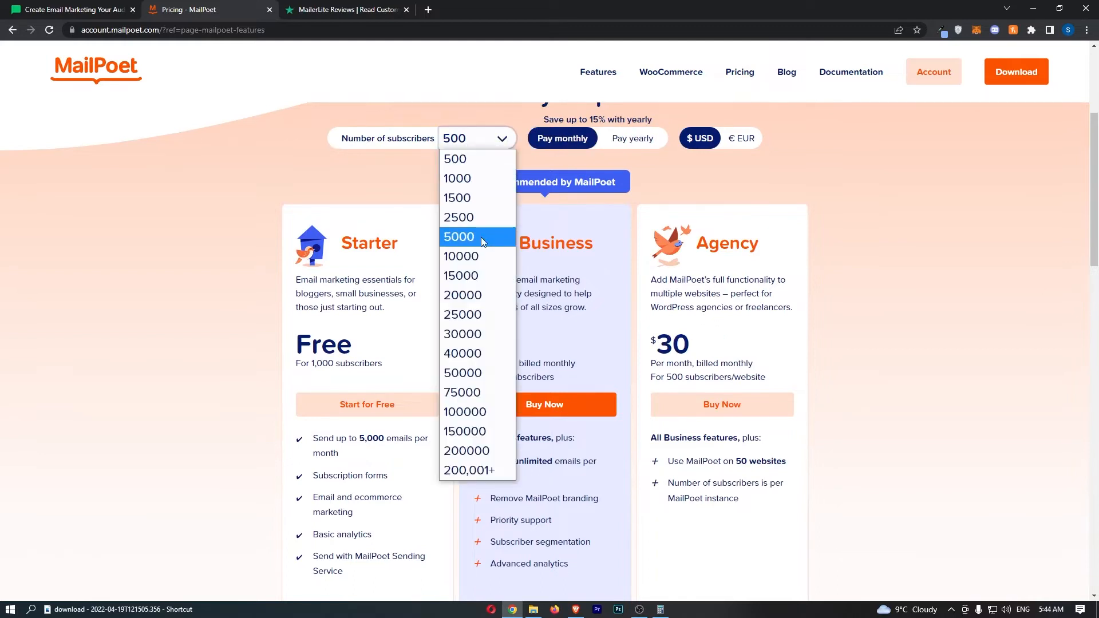
- Choose 5000 subscribers so Business shows $55 and Agency $165 monthly
click(459, 236)
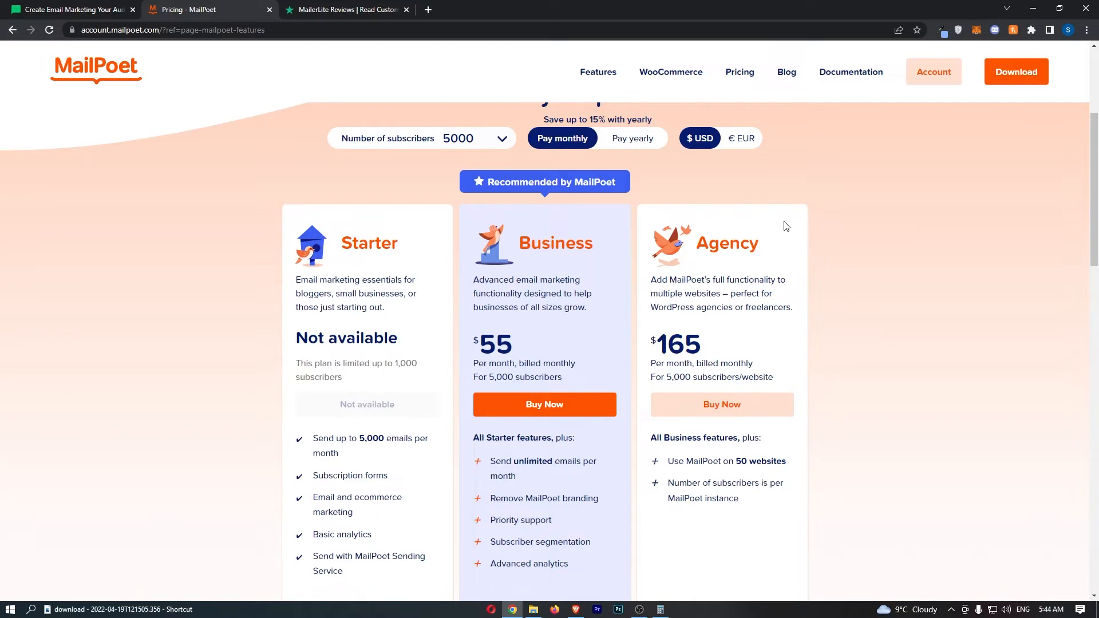
scroll(down, 3)
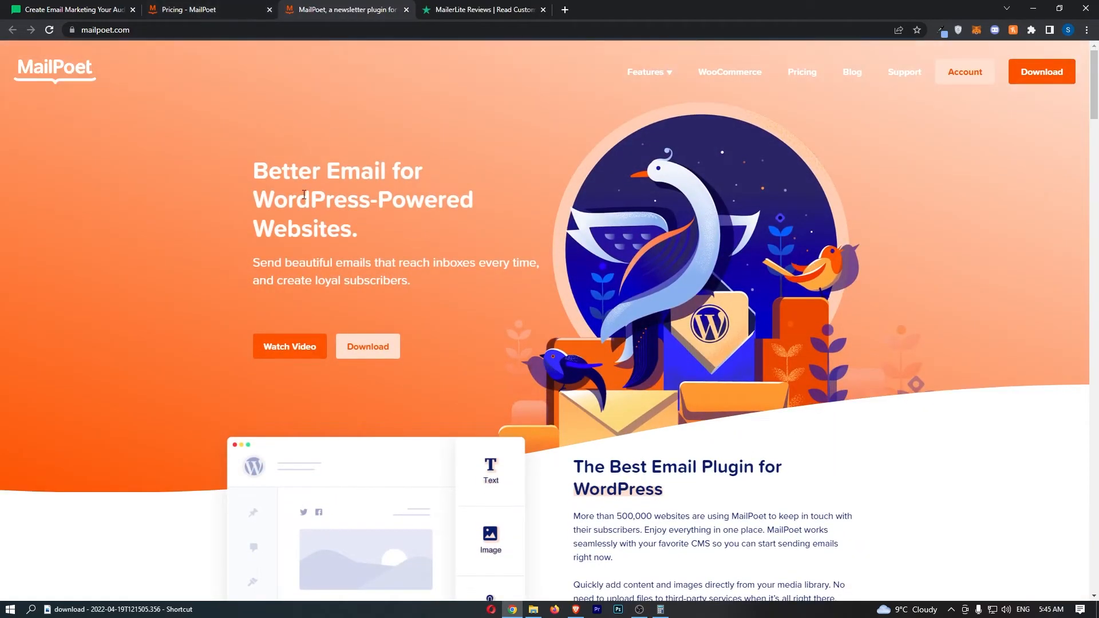
- Review MailPoet's 5,000-subscriber pricing cards again, then switch to the MailerLite tab
click(801, 71)
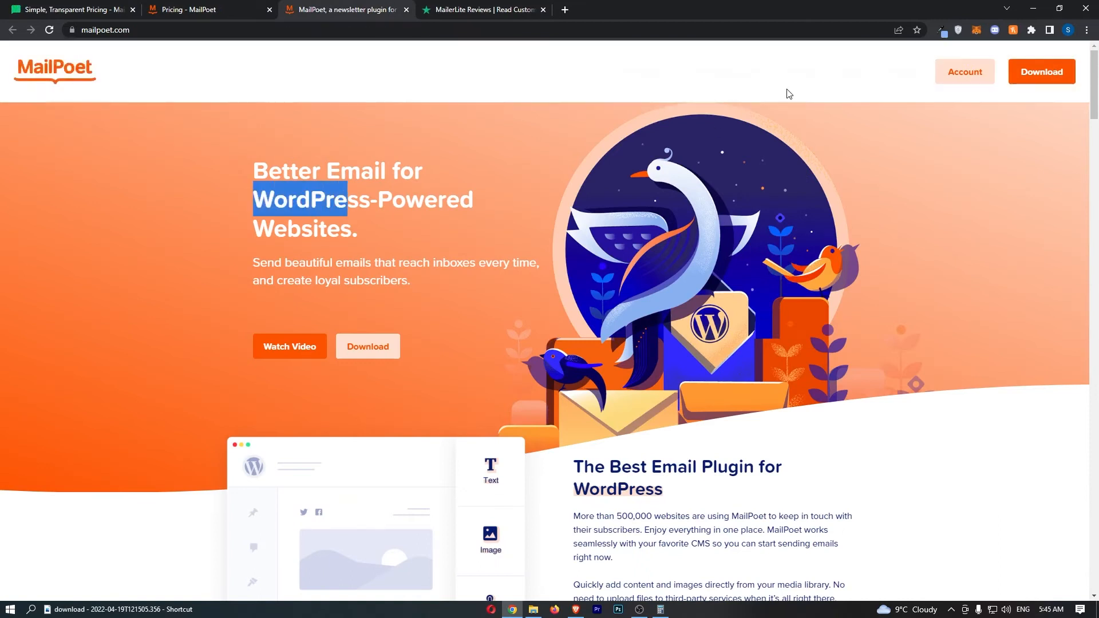
click(203, 9)
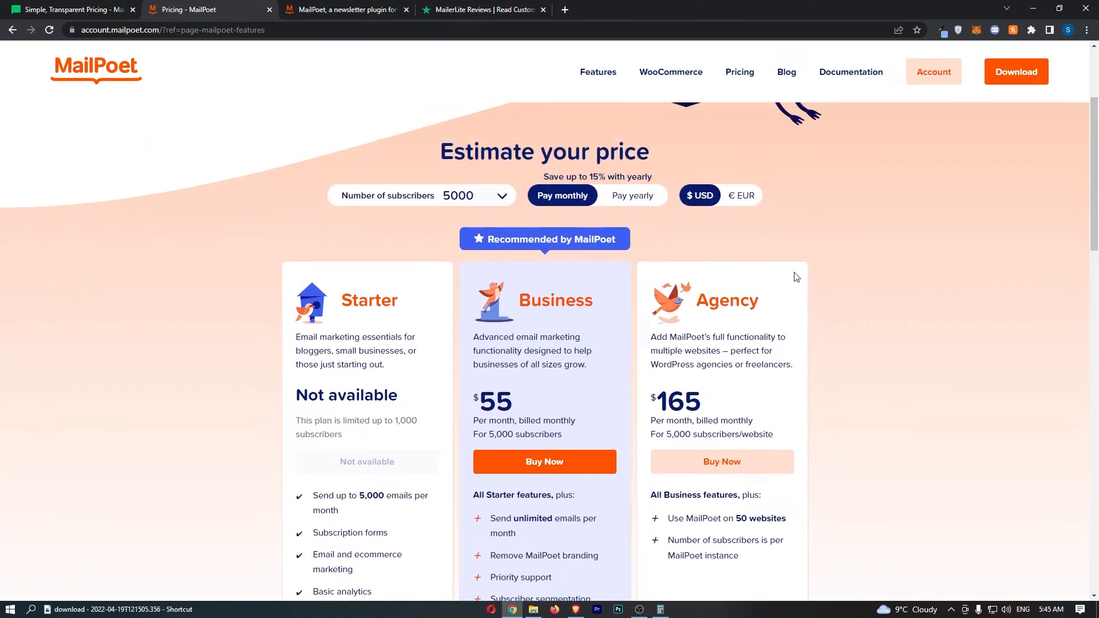
scroll(down, 3)
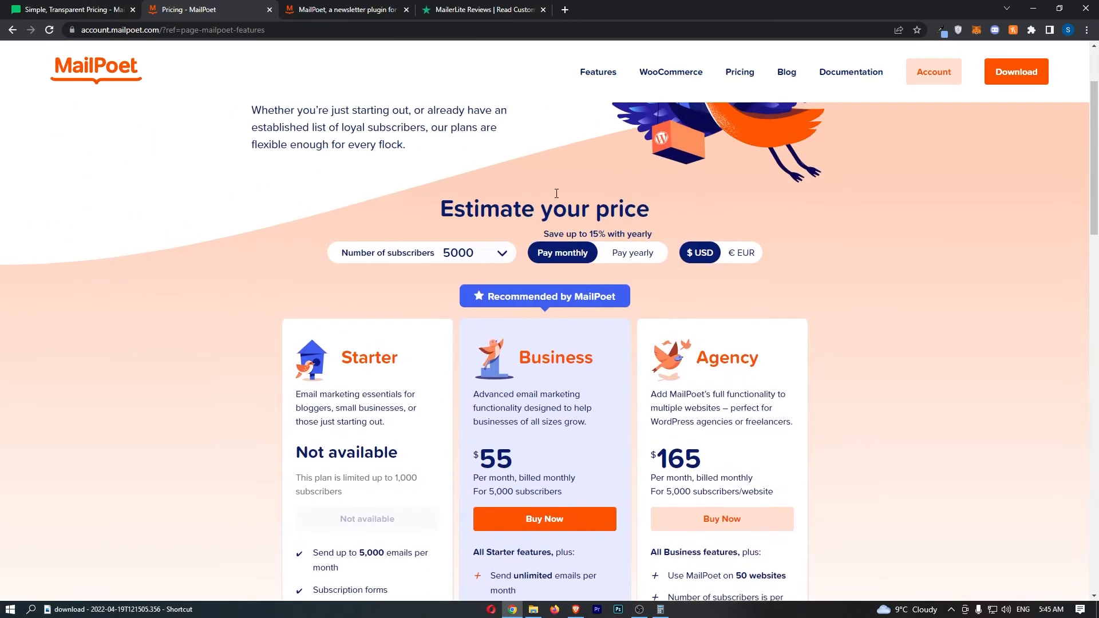
scroll(down, 3)
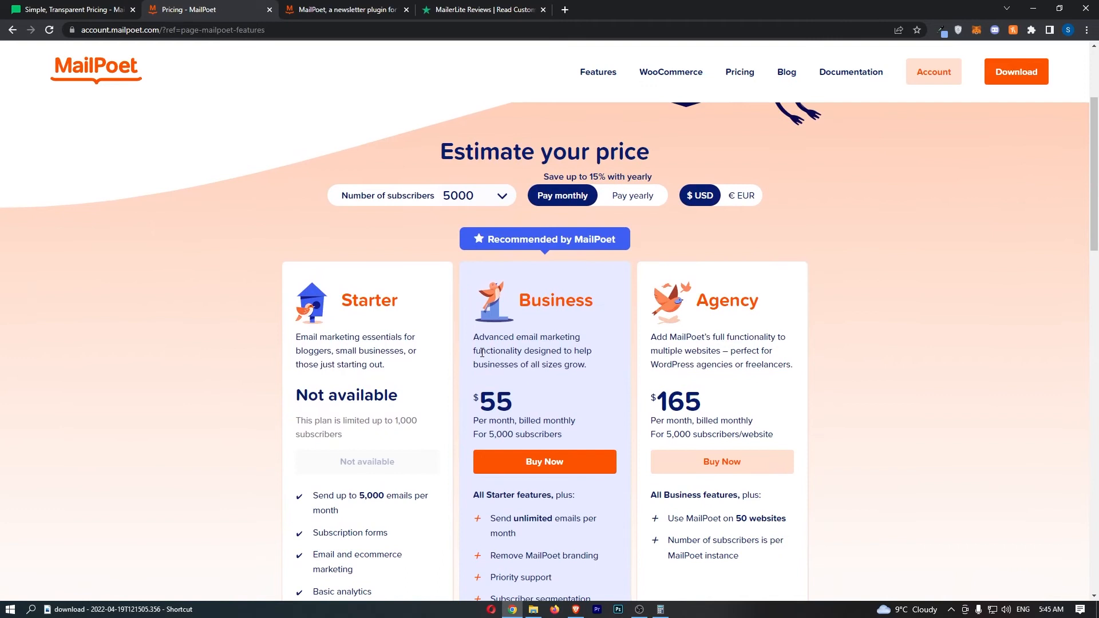
scroll(down, 3)
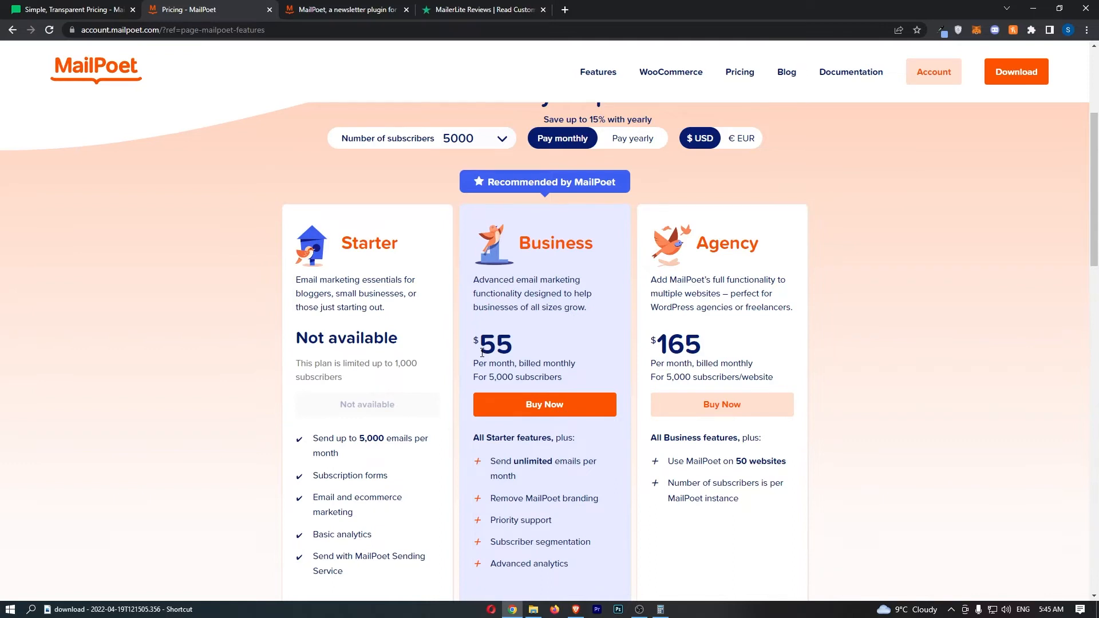
mouse_move(824, 302)
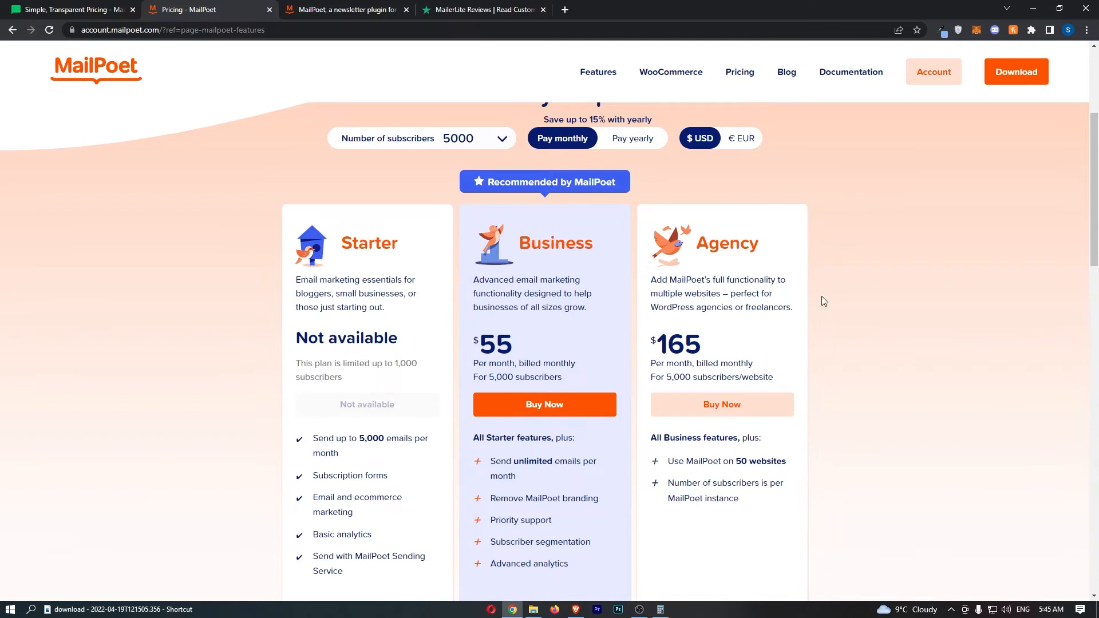
click(70, 9)
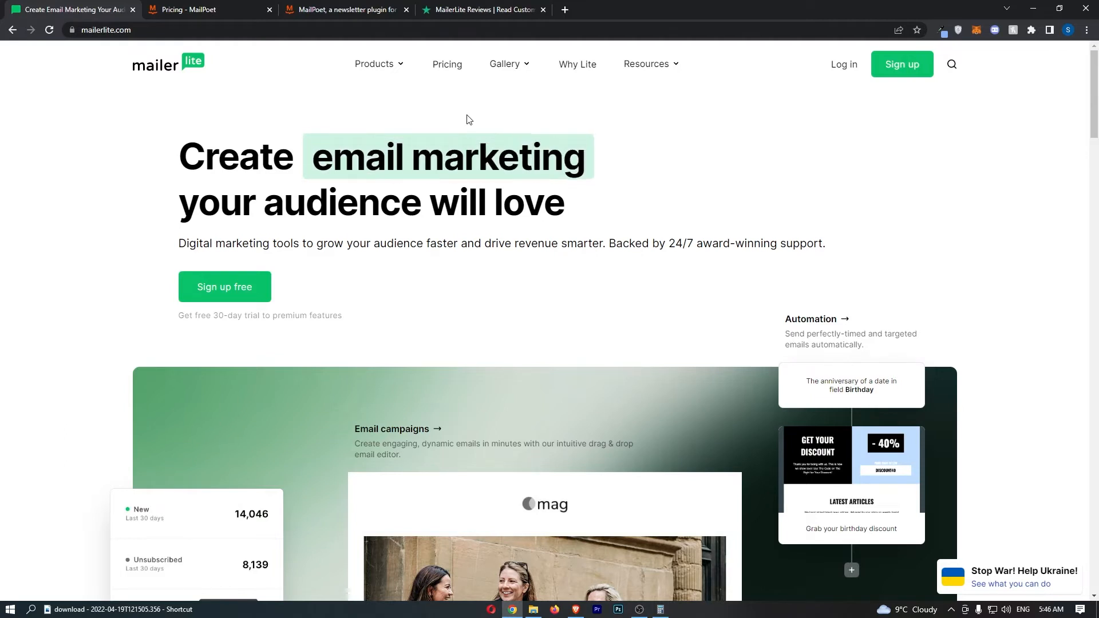
- Bring up MailerLite's Templates gallery of newsletter designs
click(482, 10)
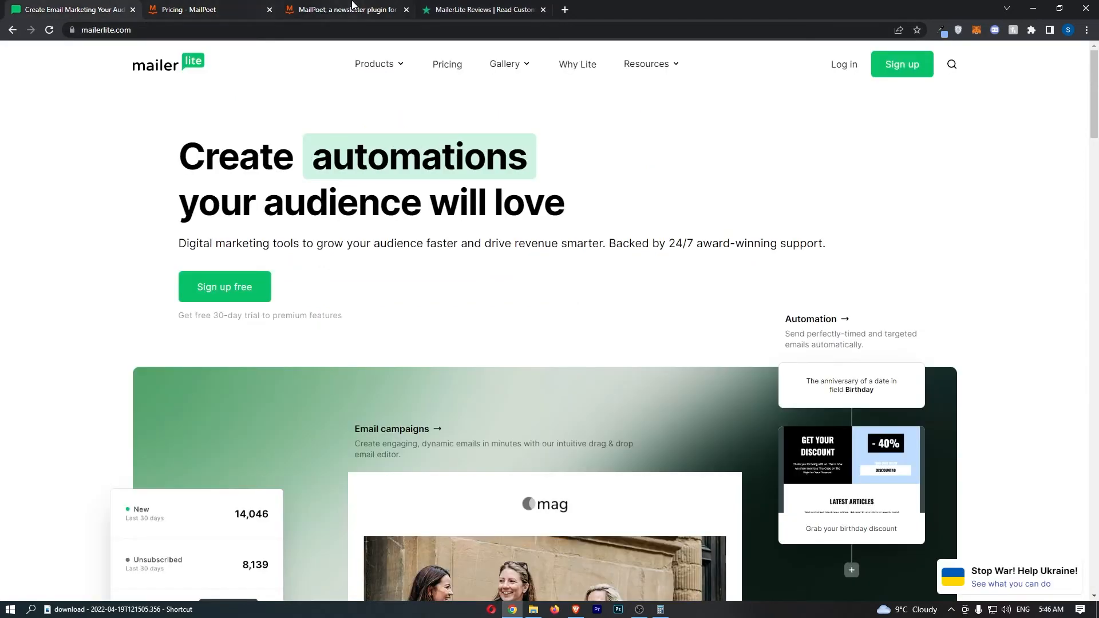
click(344, 9)
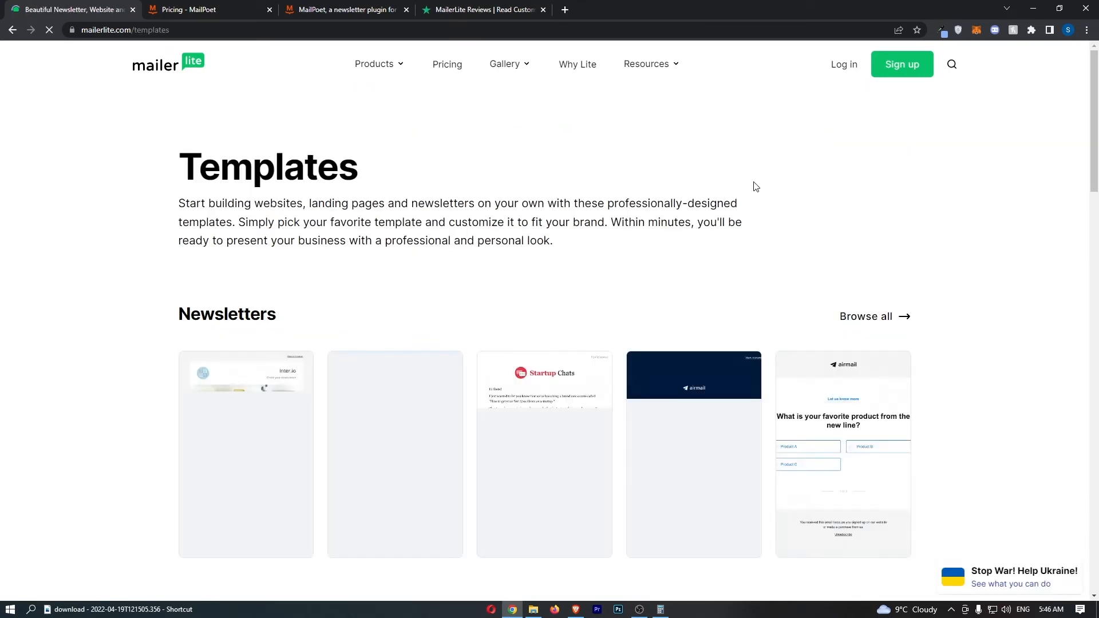
- Leave the templates gallery for MailerLite's home page, then open its Pricing page
scroll(down, 3)
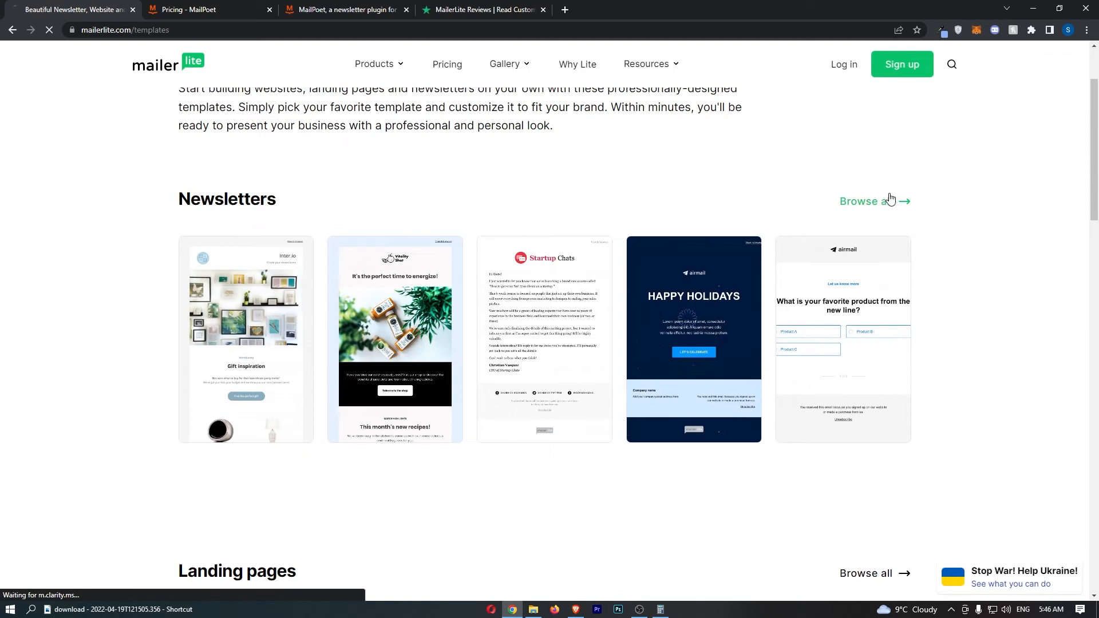
click(867, 201)
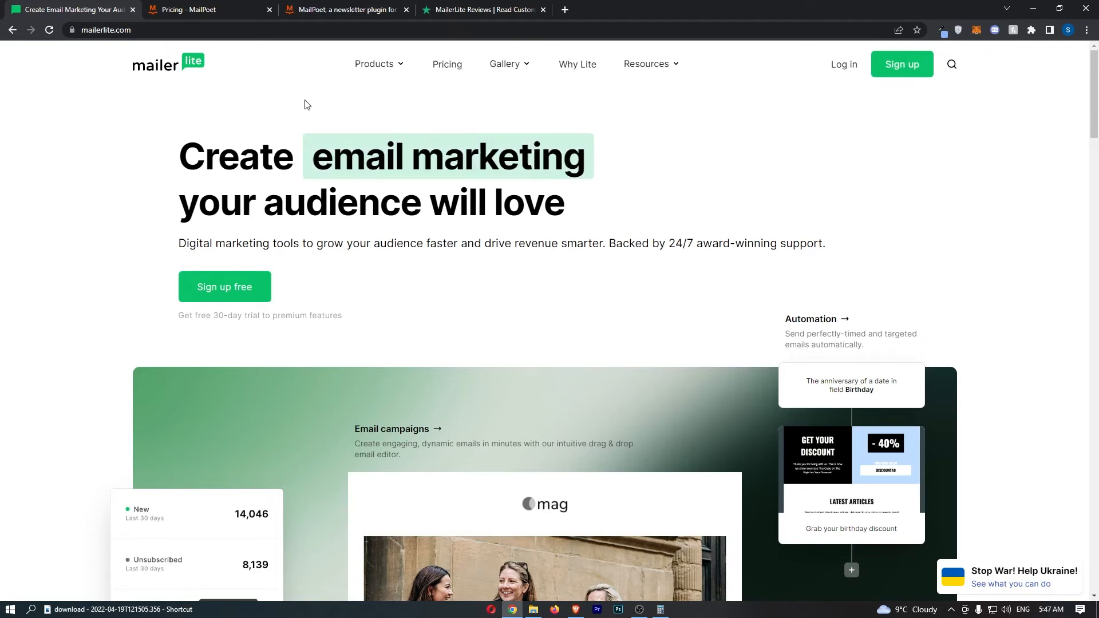
click(446, 64)
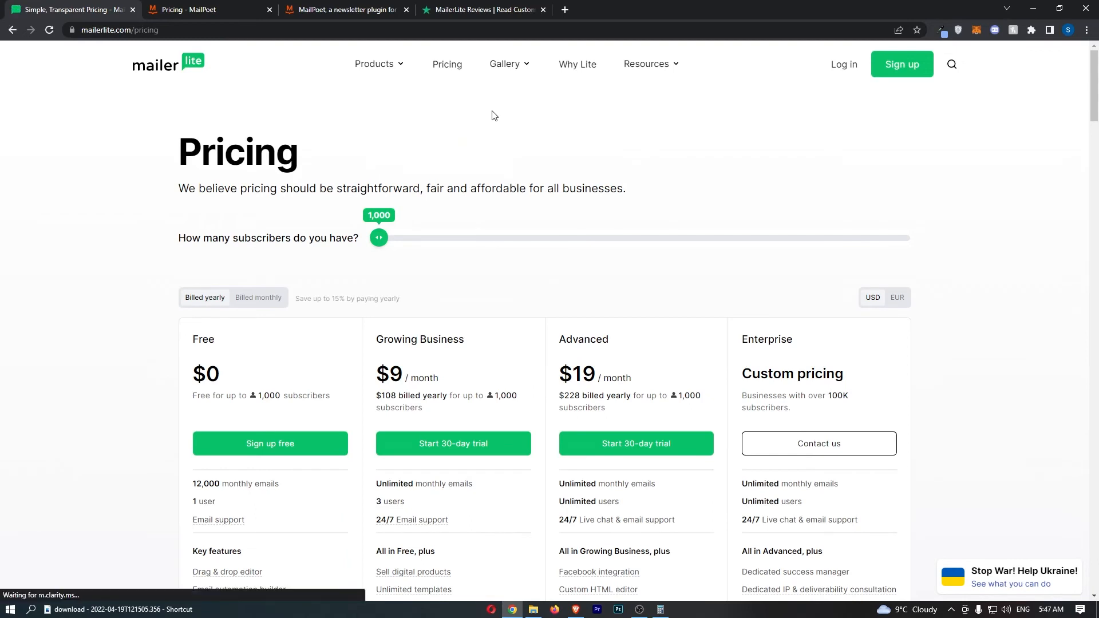
- Show MailerLite monthly prices for 5,000 subscribers ($32, $39), then check MailPoet's pricing
click(258, 297)
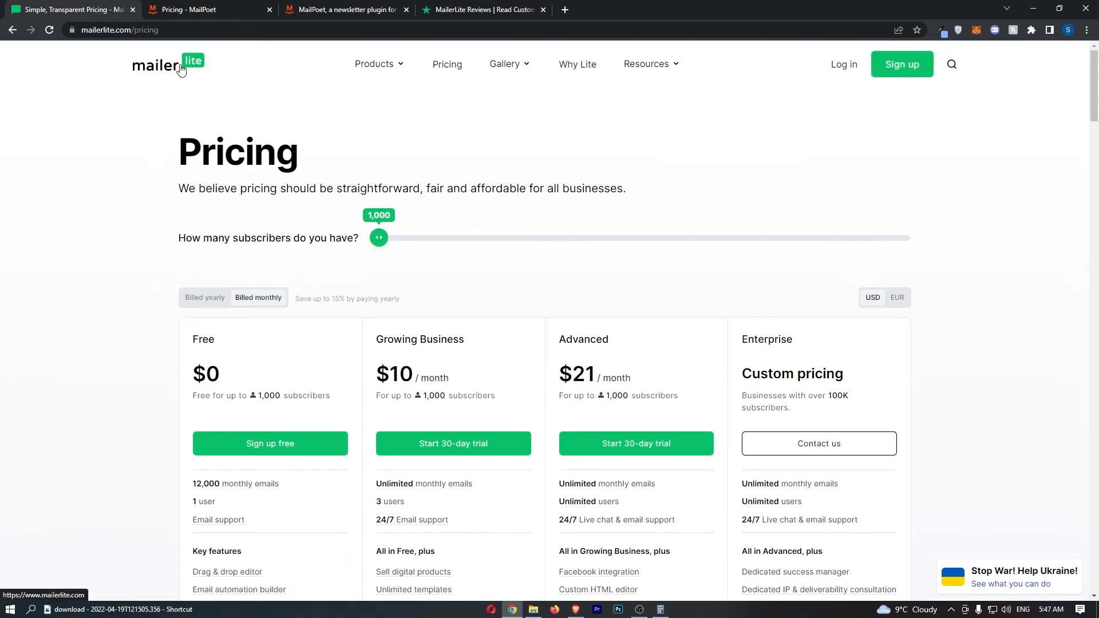
mouse_move(390, 239)
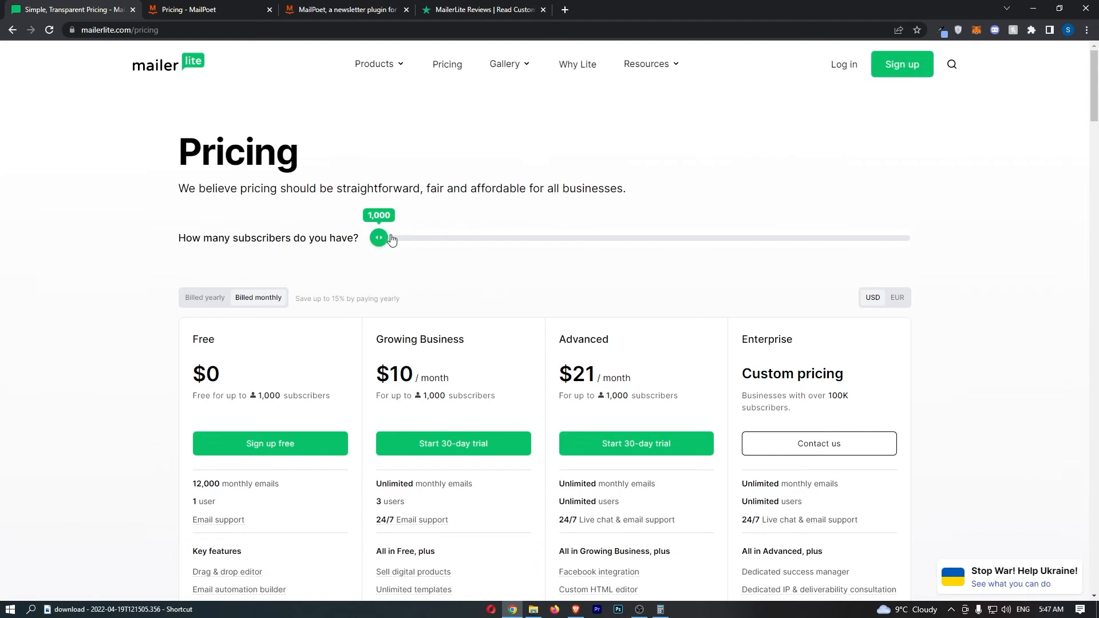
drag(378, 237, 404, 238)
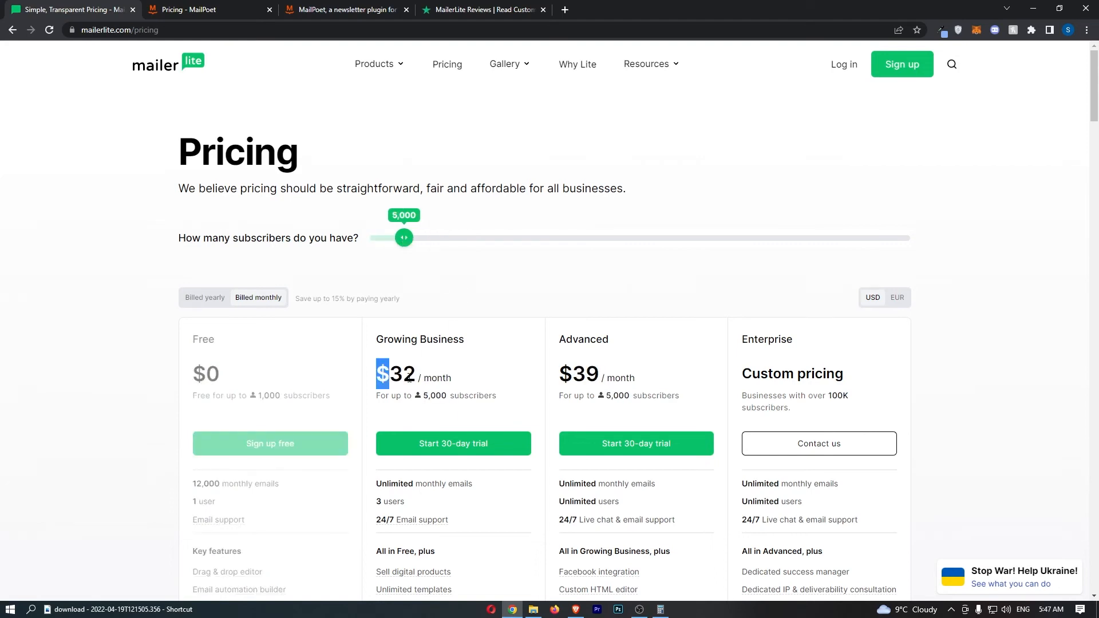
scroll(down, 3)
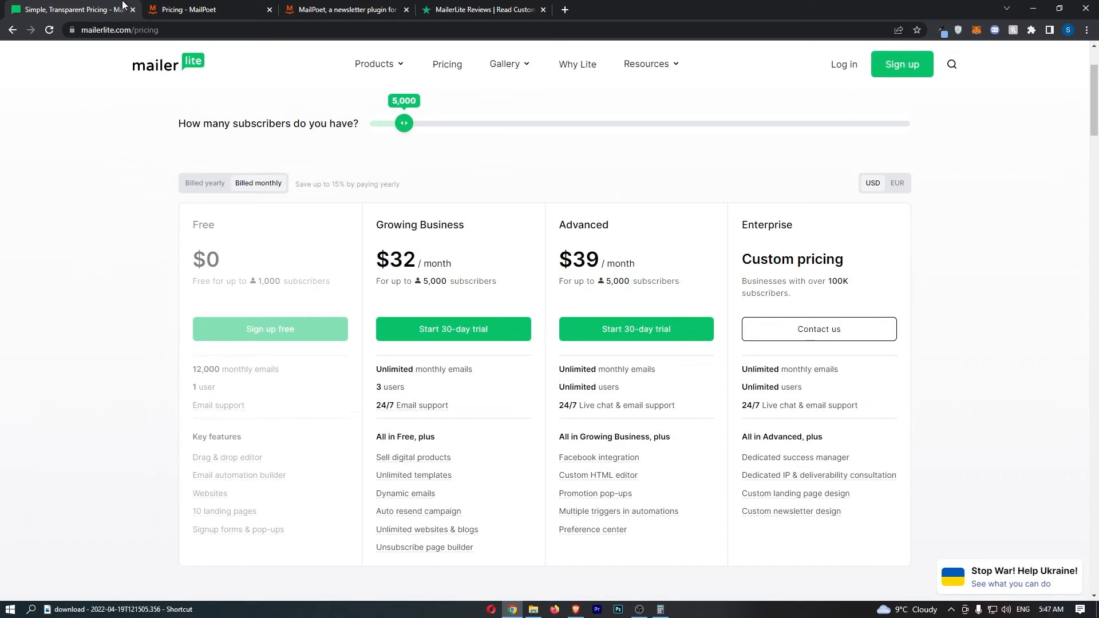
click(204, 9)
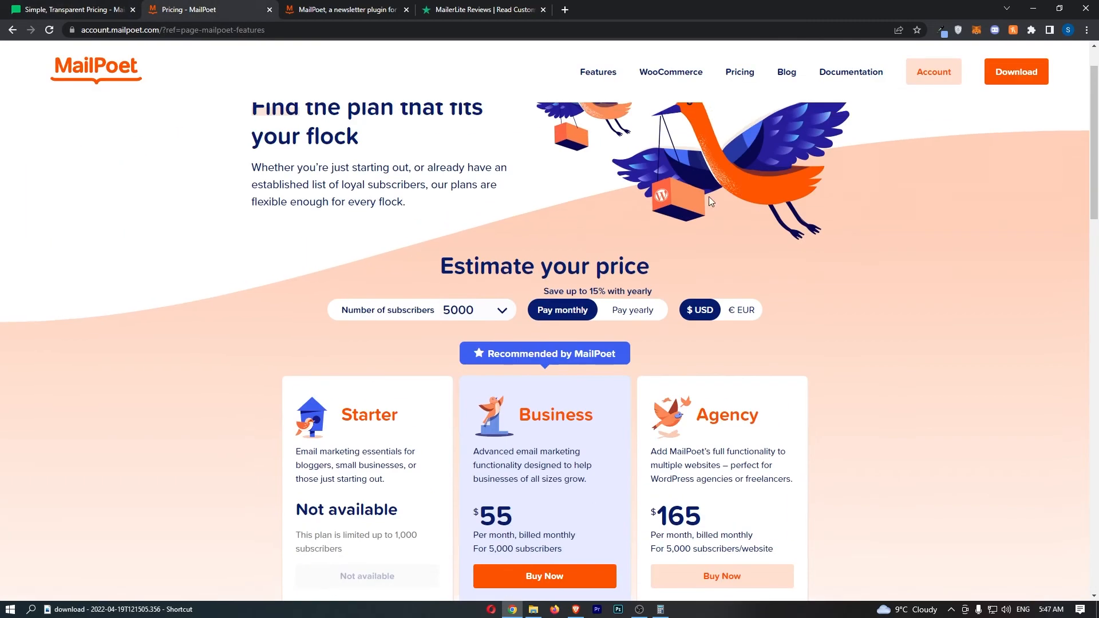
scroll(down, 3)
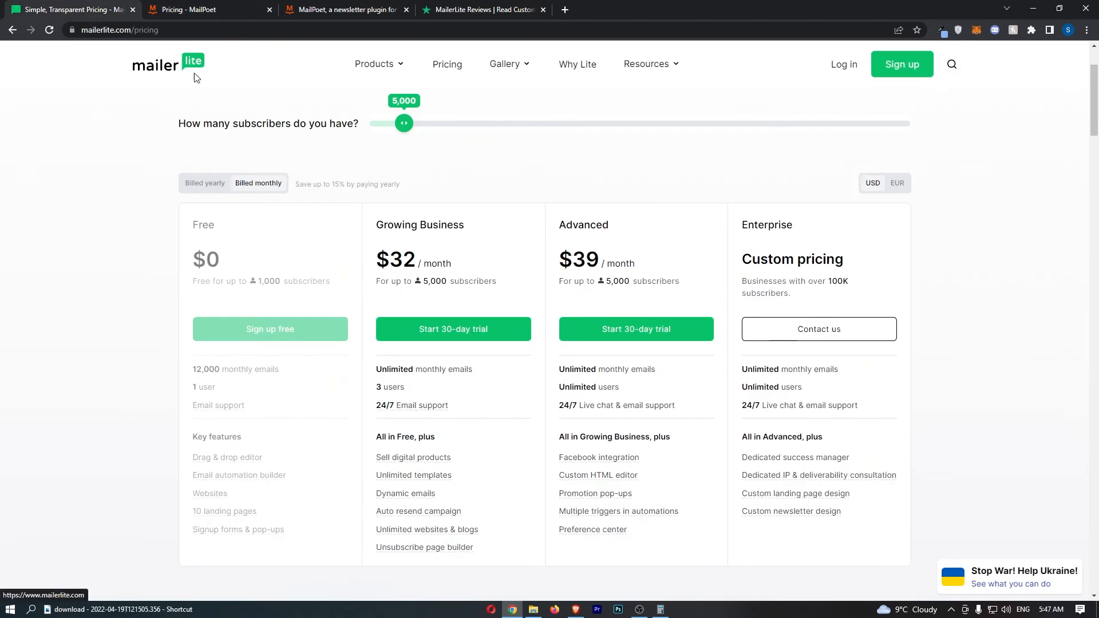
click(203, 9)
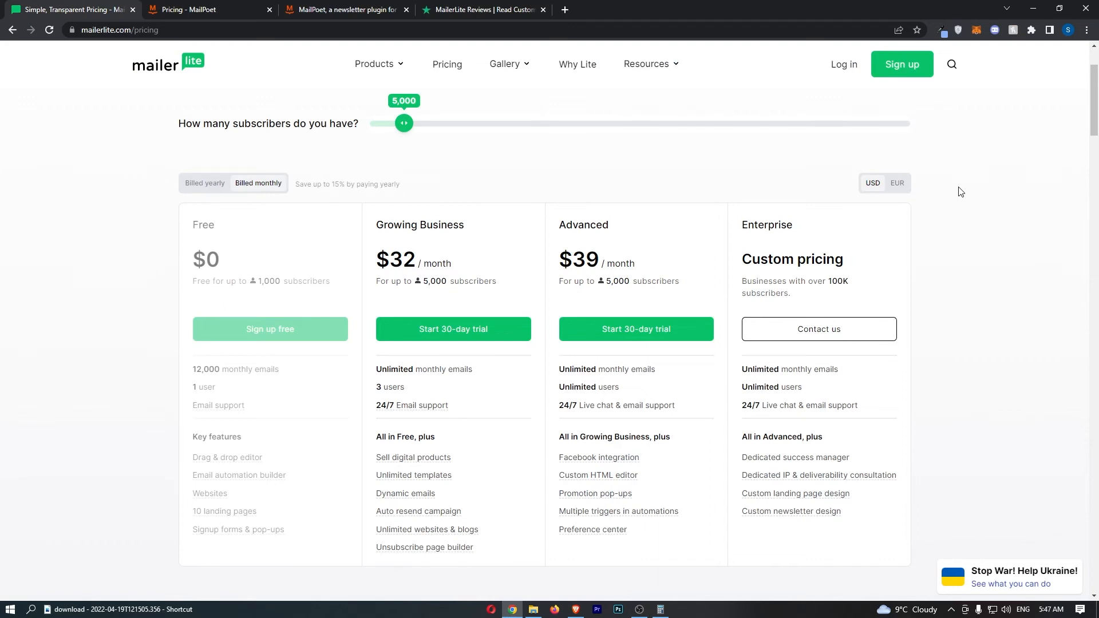
mouse_move(431, 380)
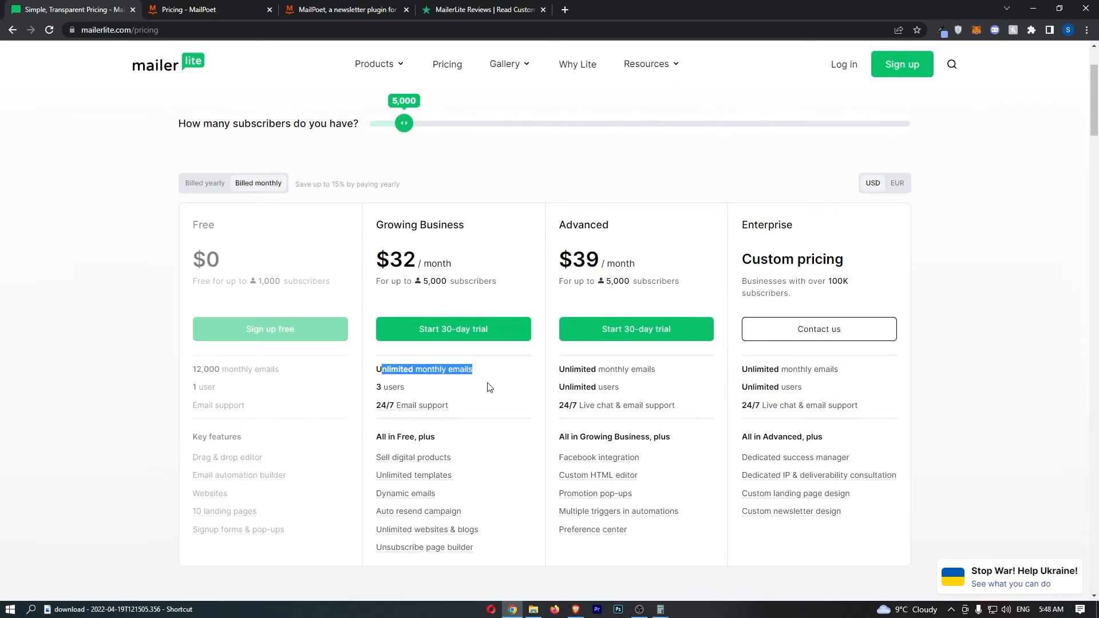
mouse_move(453, 330)
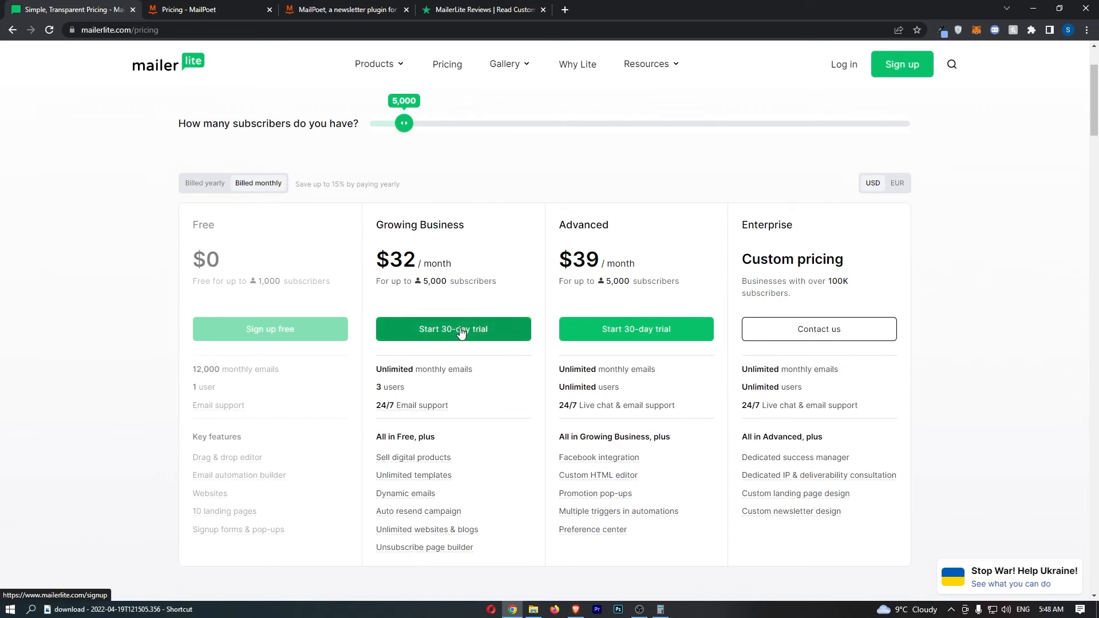
double_click(419, 224)
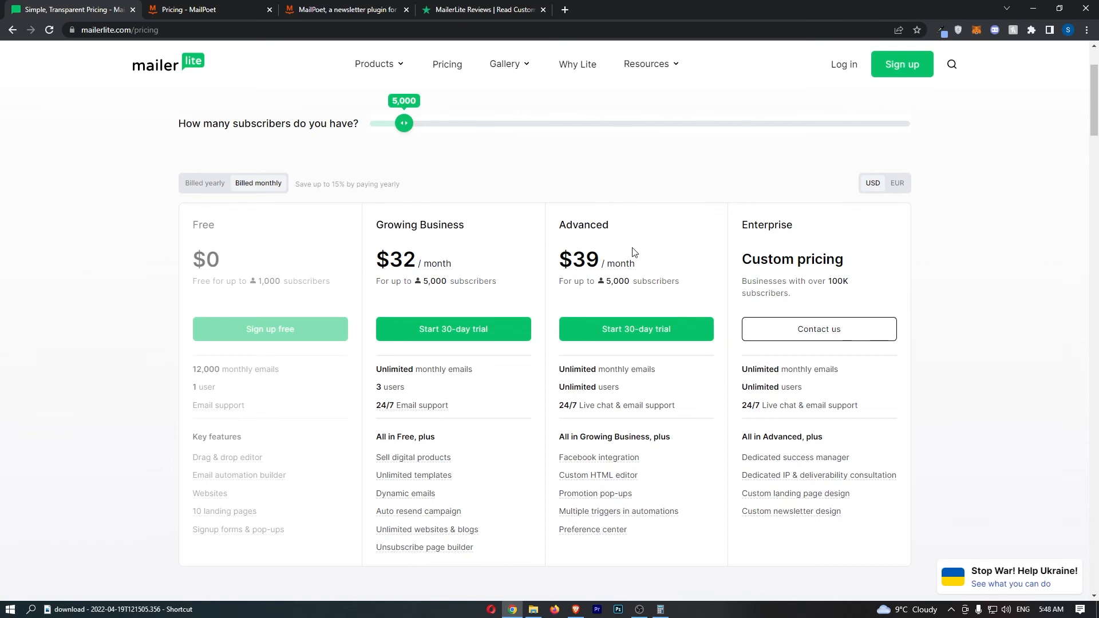
mouse_move(599, 457)
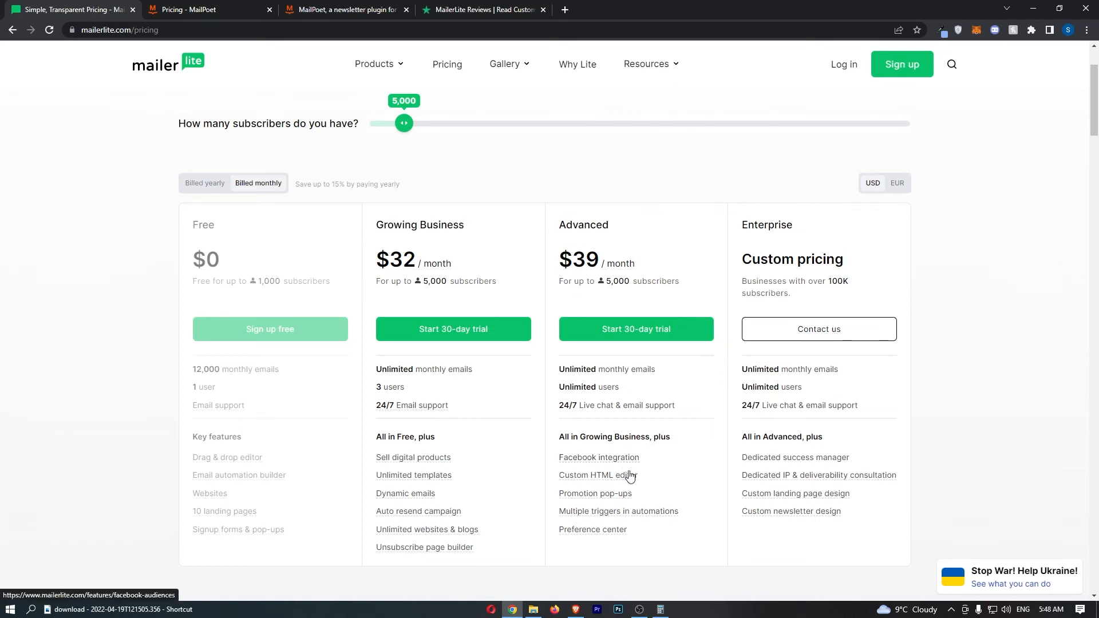
mouse_move(600, 475)
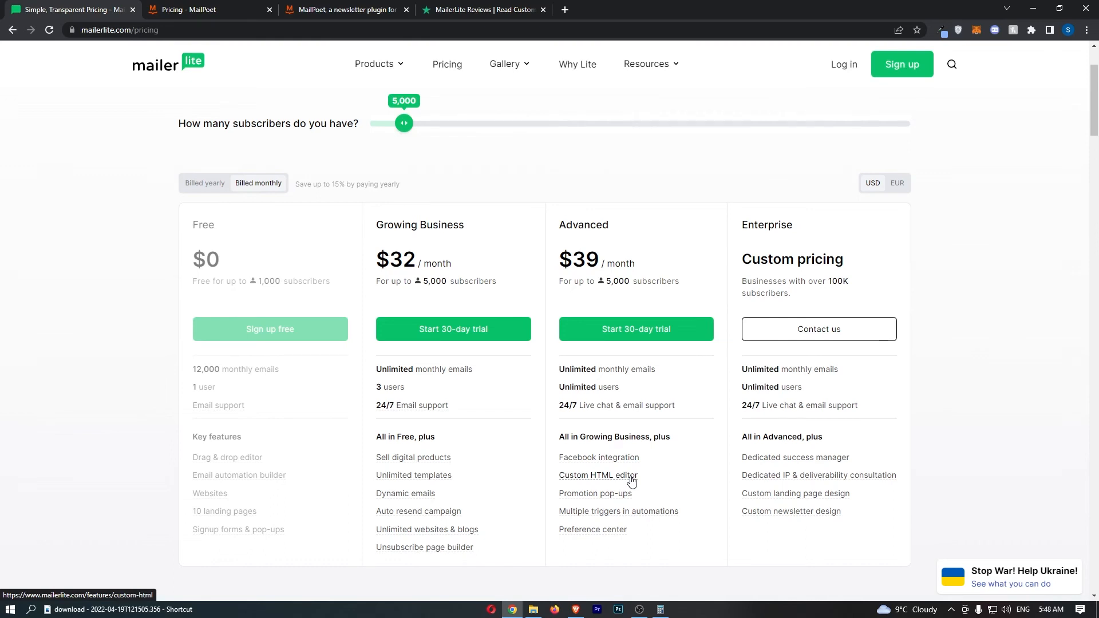
mouse_move(633, 477)
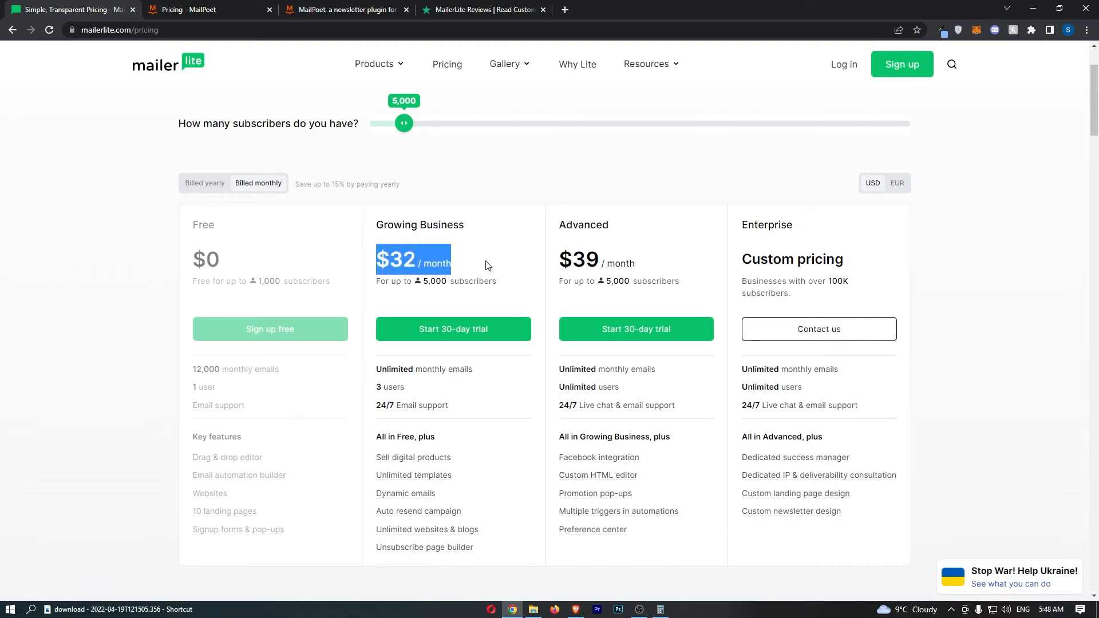
- Switch to MailerLite's home page tab, then to the MailPoet homepage tab
click(203, 9)
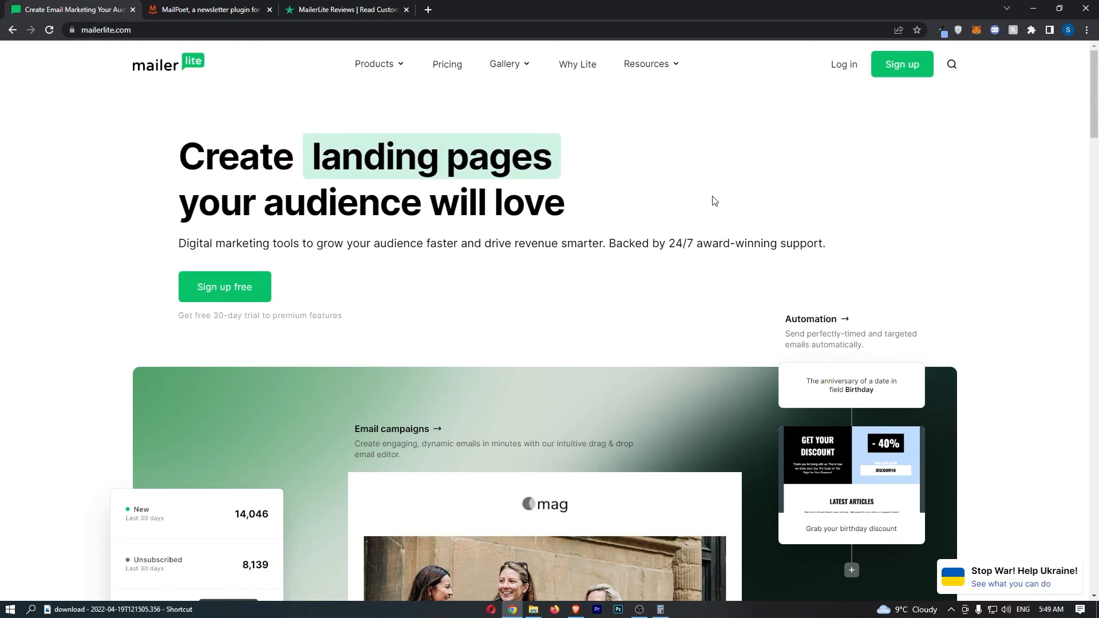
click(207, 9)
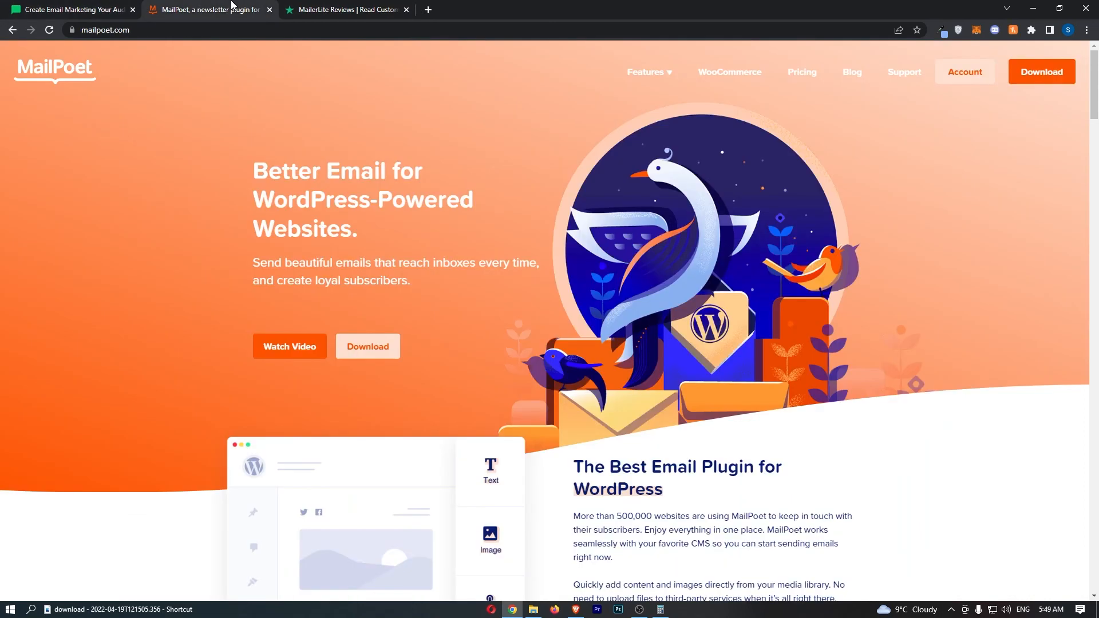